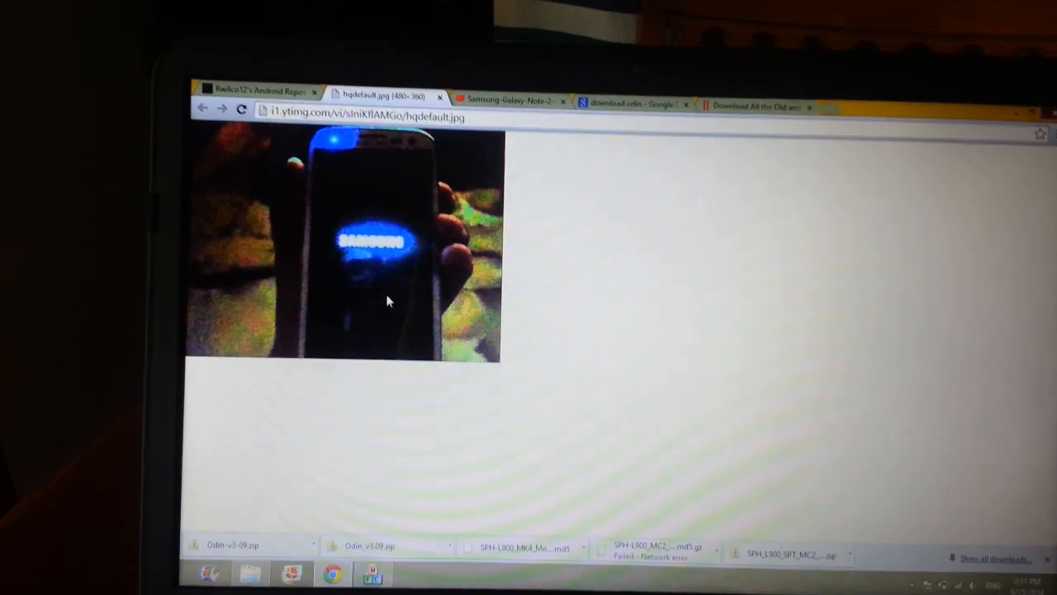
Step: Switch to Rwilco12's Android Repository tab listing the MK4 Modified Restore (no sboot) file
{"action": "left_click", "coordinate": [256, 91]}
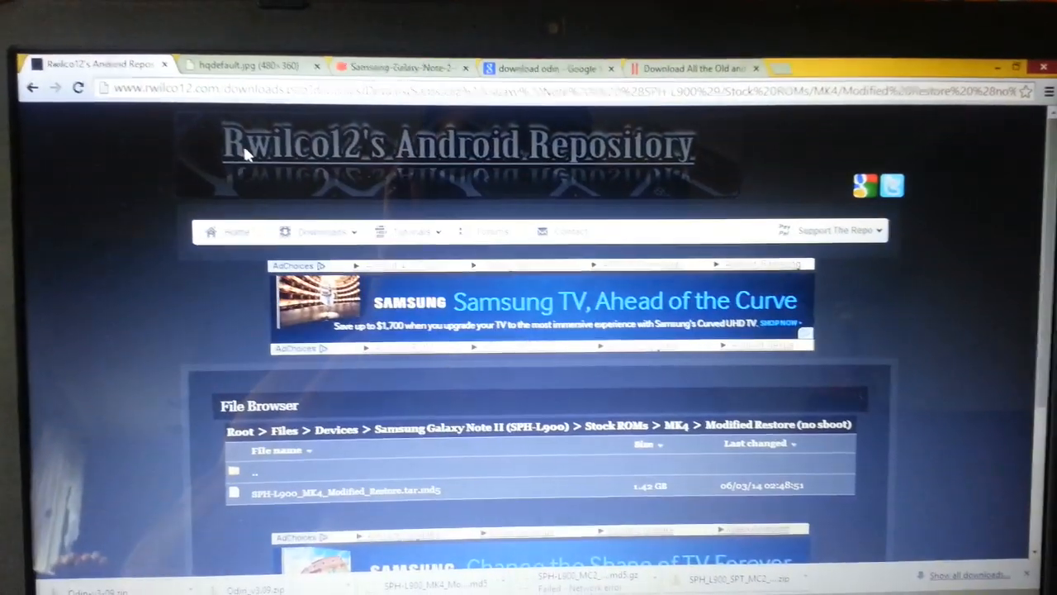
{"action": "left_click", "coordinate": [316, 228]}
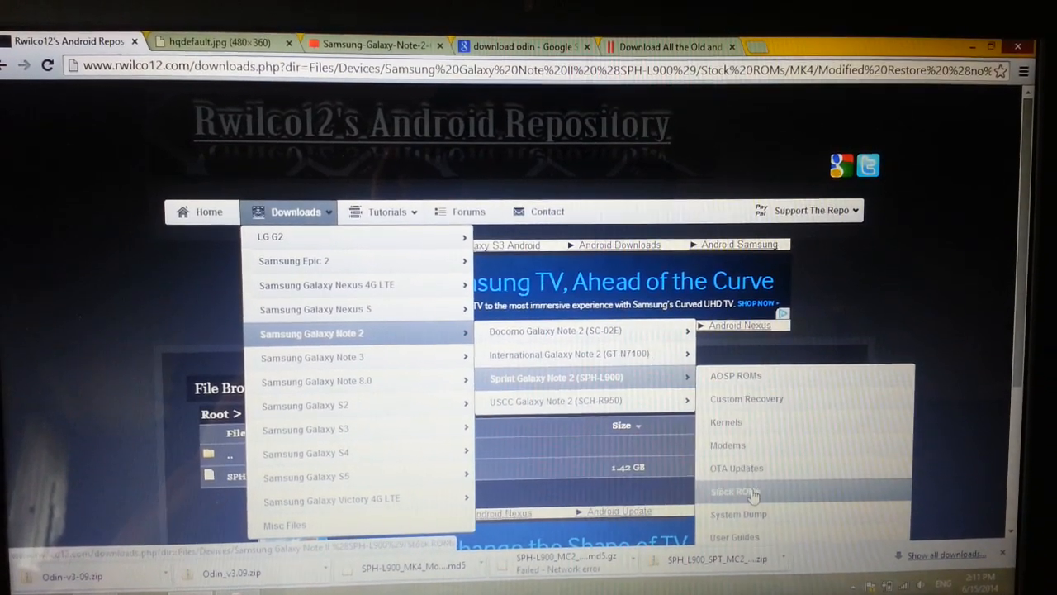
{"action": "left_click", "coordinate": [736, 491]}
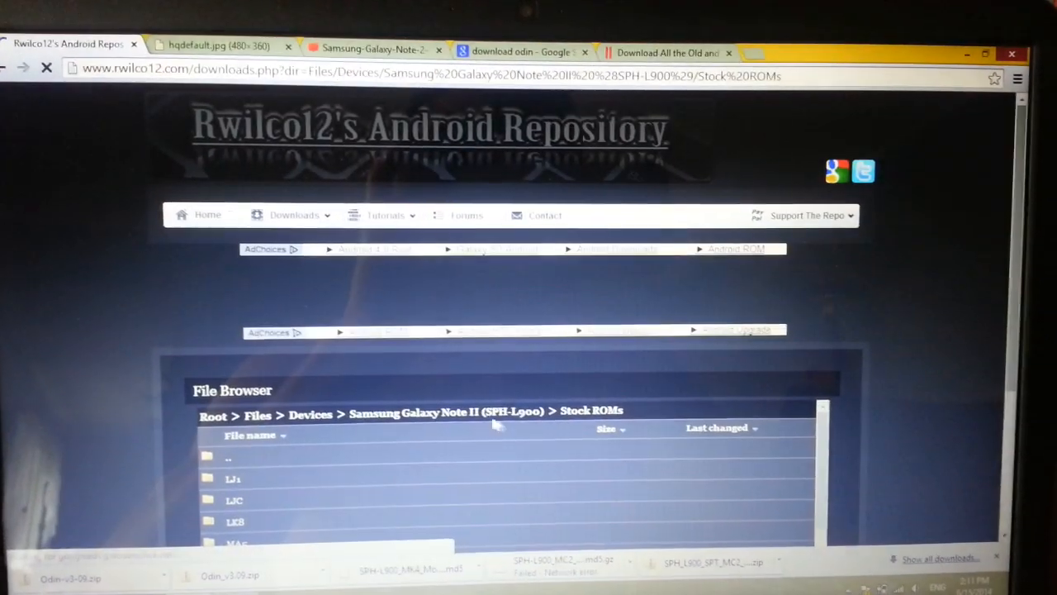
{"action": "scroll", "scroll_direction": "down", "scroll_amount": 3}
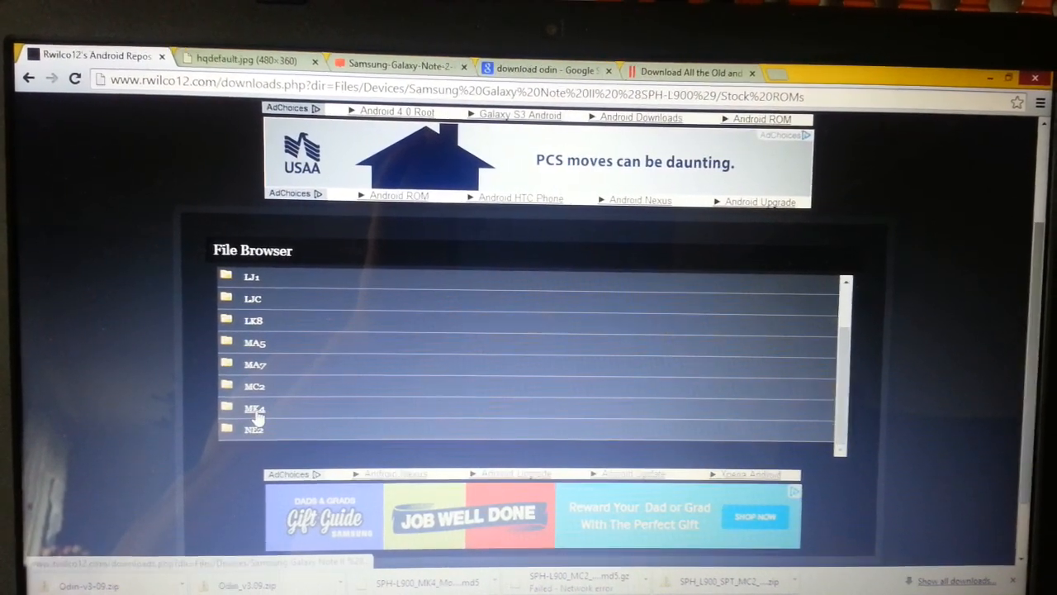
{"action": "left_click", "coordinate": [254, 408]}
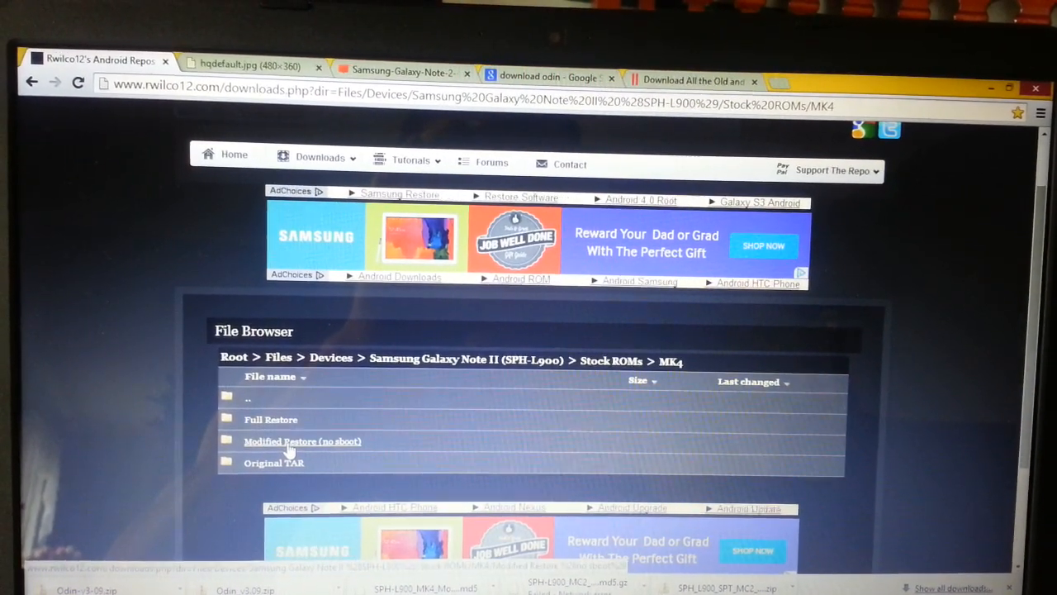
{"action": "left_click", "coordinate": [302, 441]}
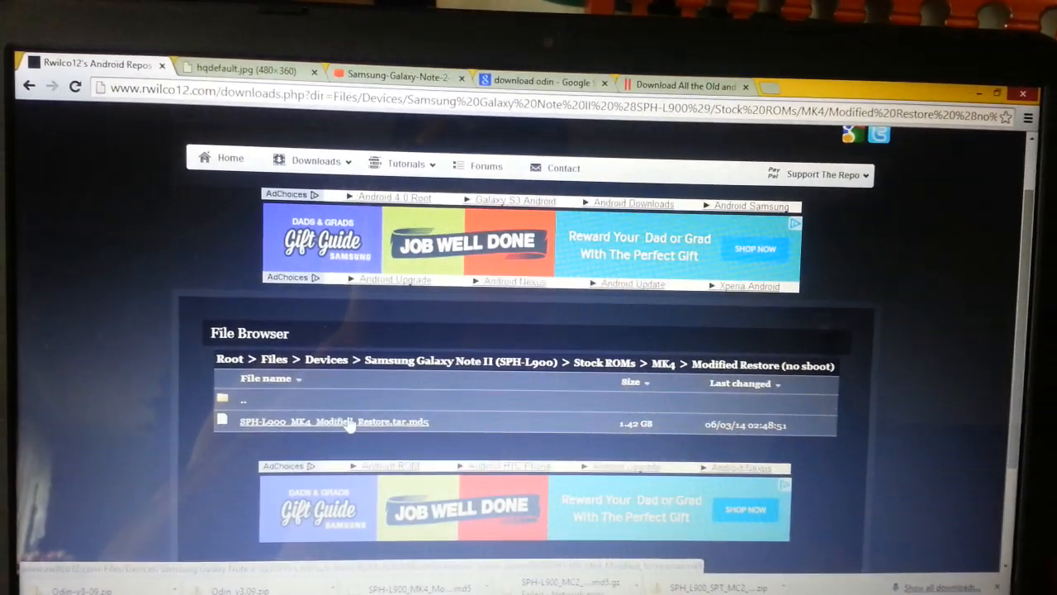
{"action": "left_click", "coordinate": [334, 421]}
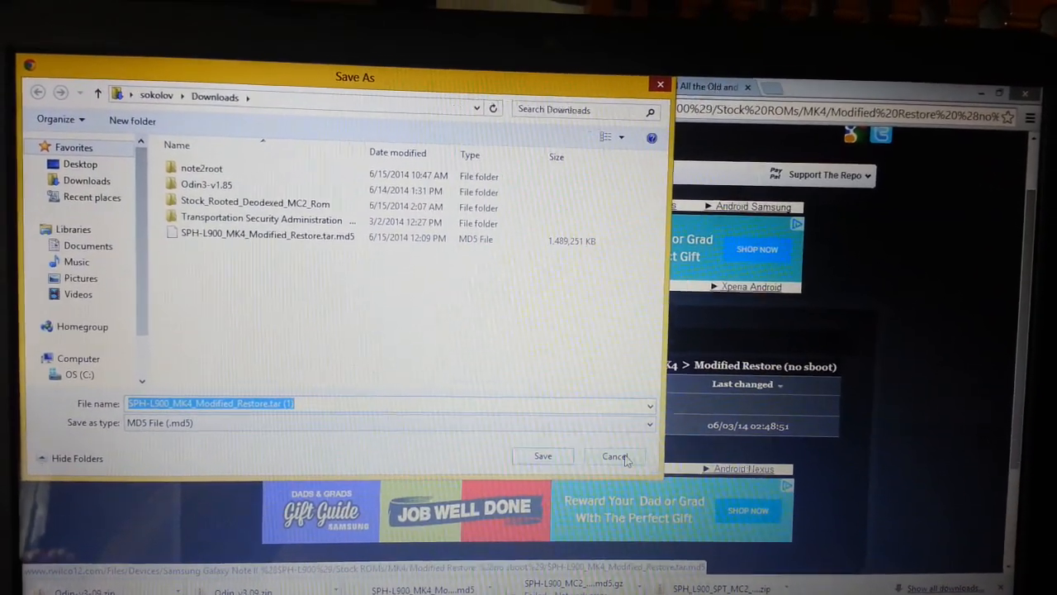
{"action": "left_click", "coordinate": [615, 456]}
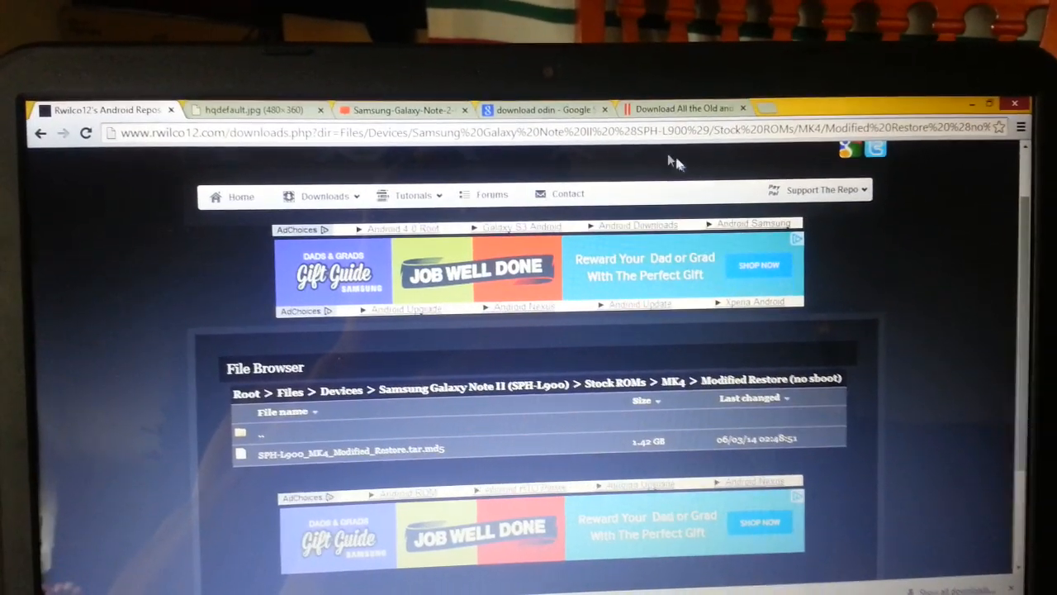
Step: Minimize Chrome to show the Windows desktop
{"action": "left_click", "coordinate": [545, 109]}
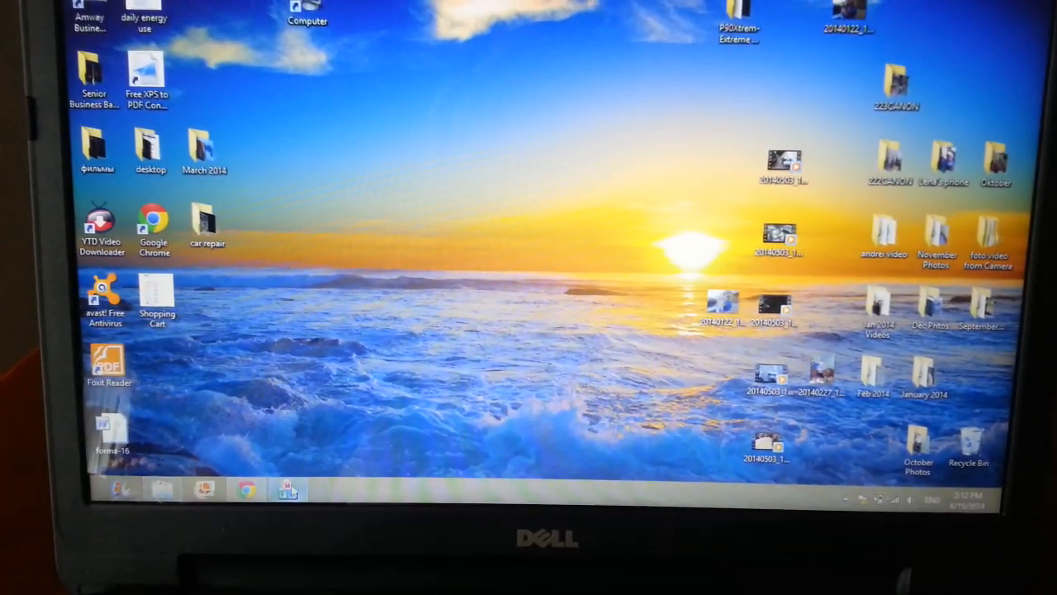
Step: View Odin3's PASS flash result, then show the Samsung-Galaxy-Note-2 download-mode image in Chrome
{"action": "left_click", "coordinate": [287, 490]}
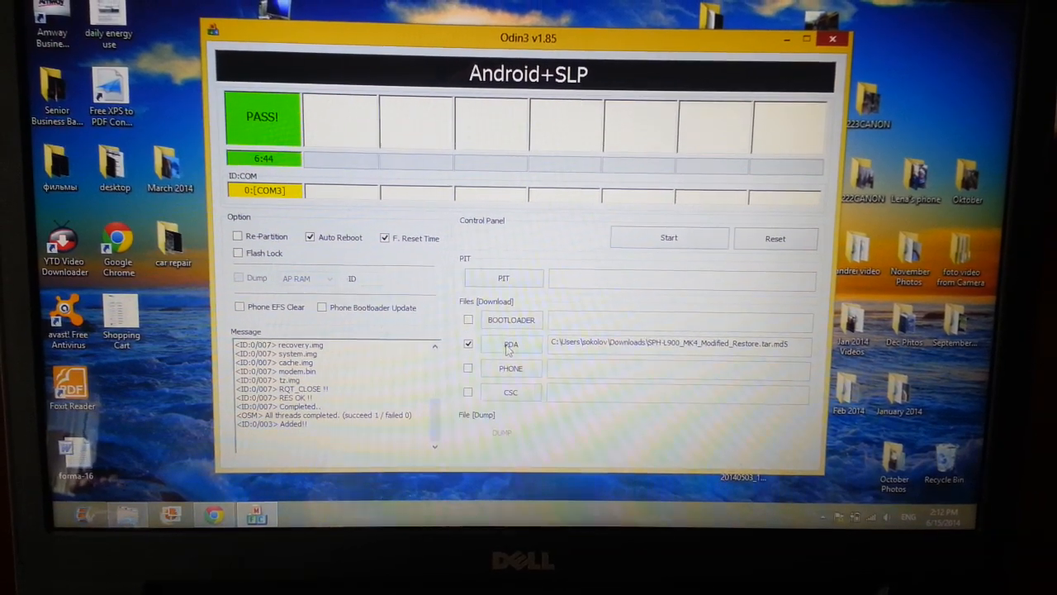
{"action": "left_click", "coordinate": [511, 343]}
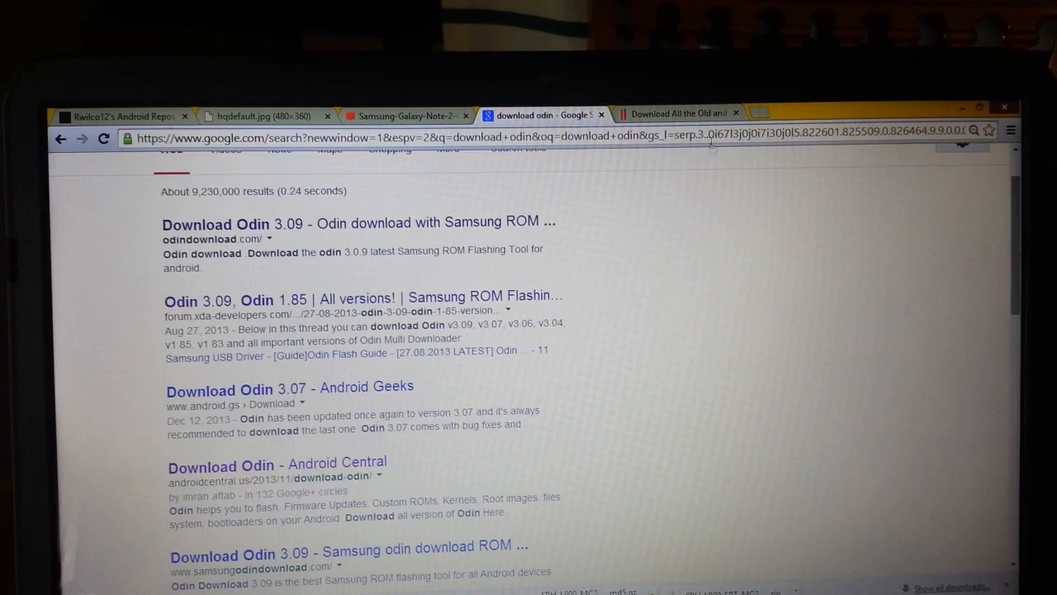
{"action": "left_click", "coordinate": [413, 114]}
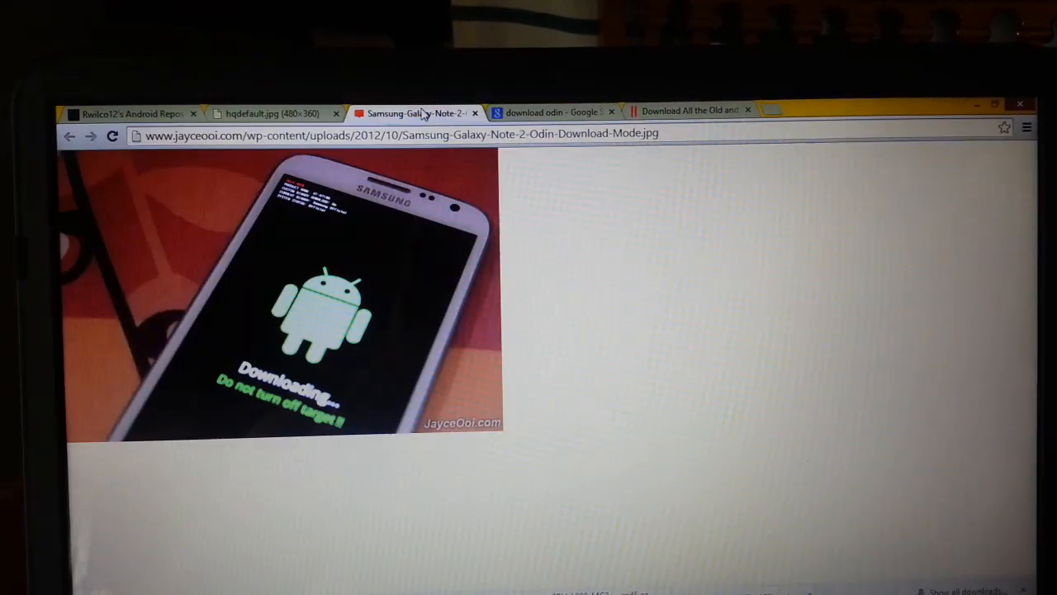